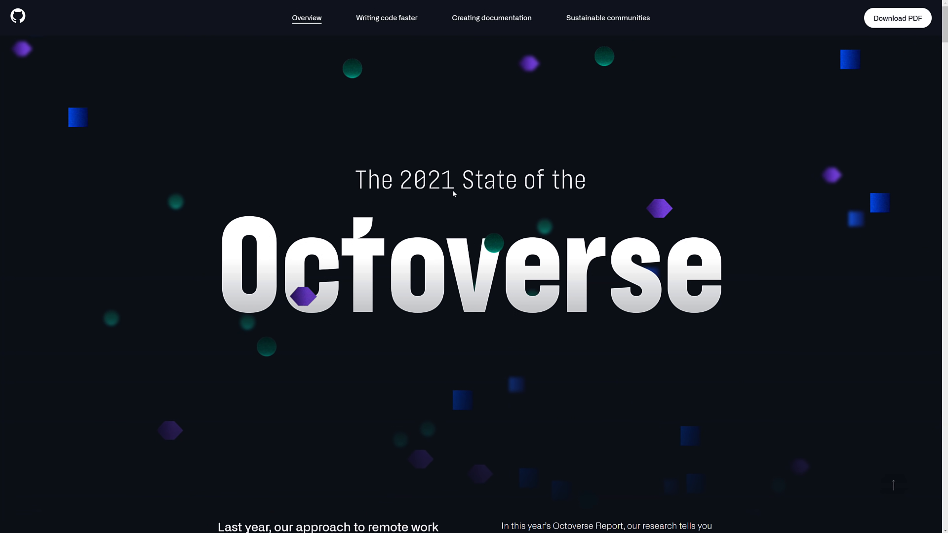
scroll(down, 3)
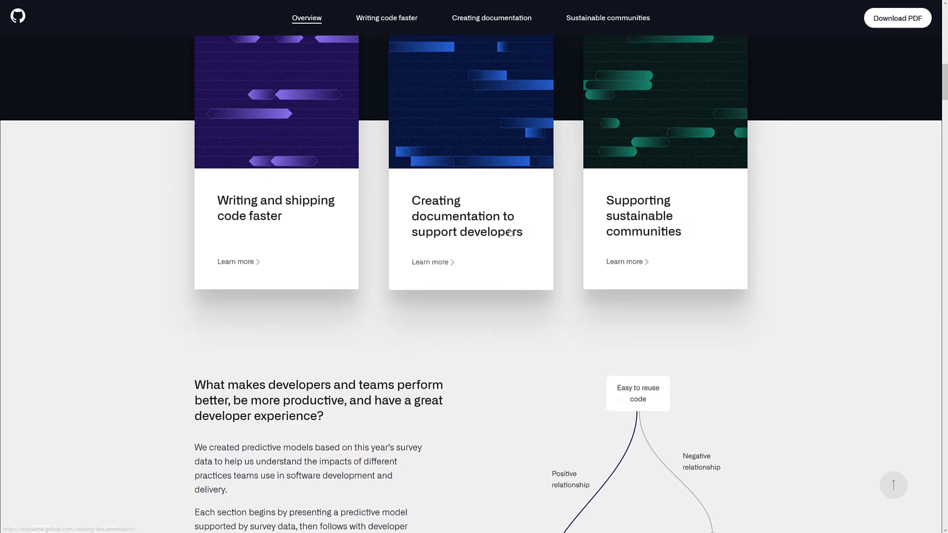
scroll(down, 3)
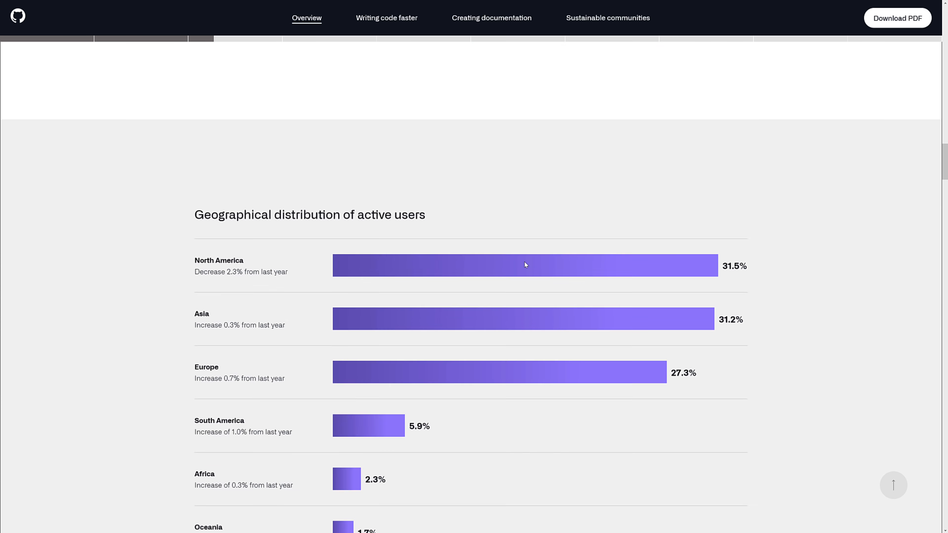
scroll(down, 3)
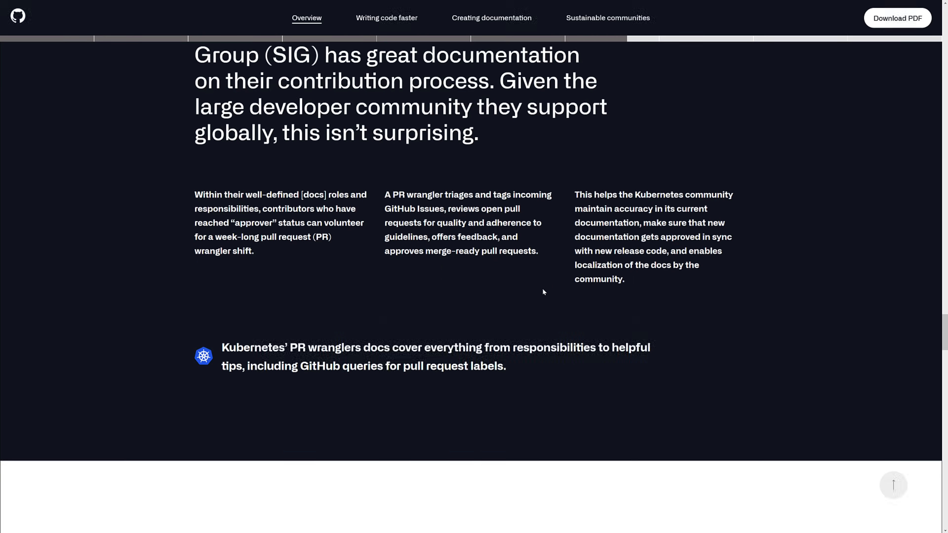
scroll(down, 3)
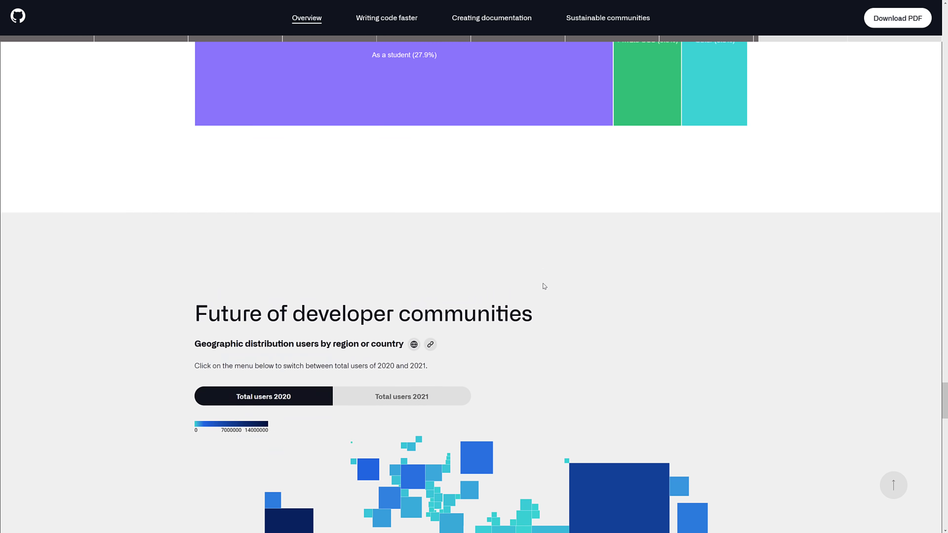
scroll(down, 3)
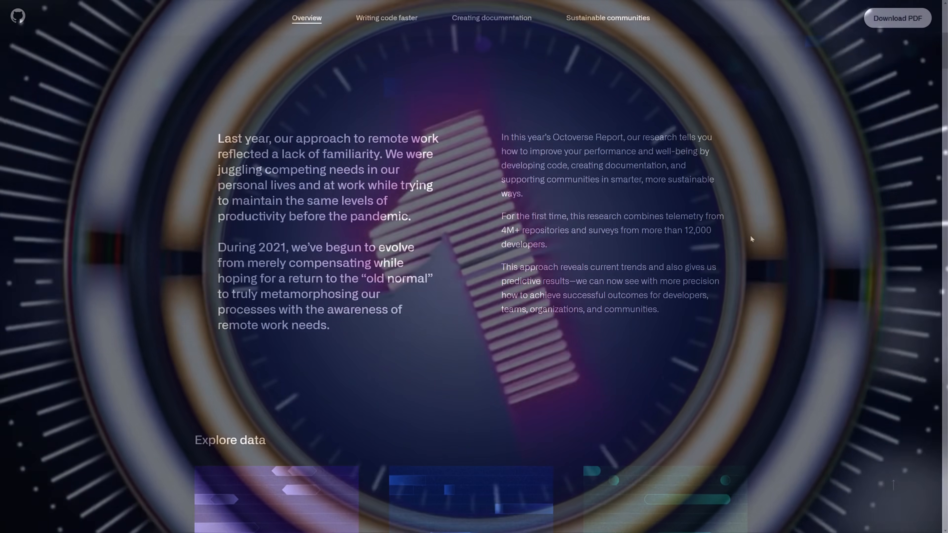
scroll(down, 3)
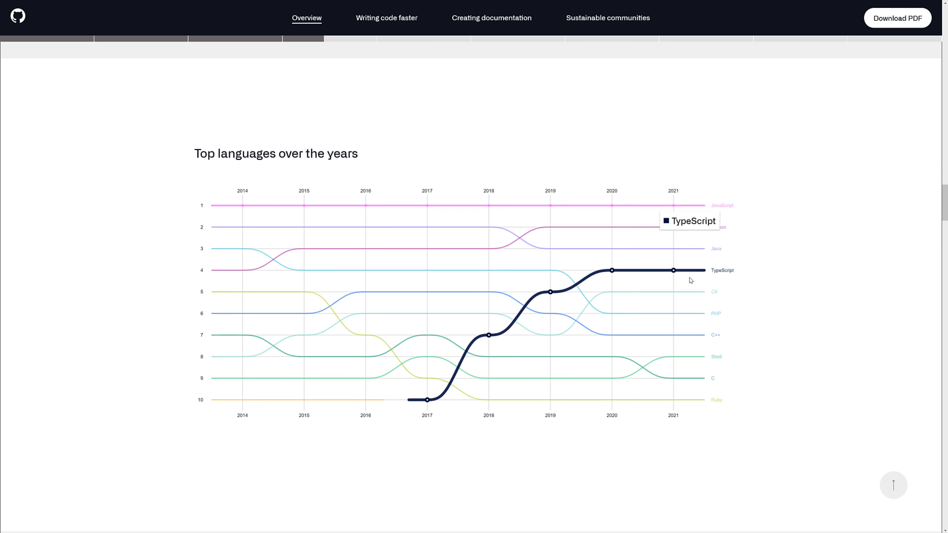
mouse_move(291, 156)
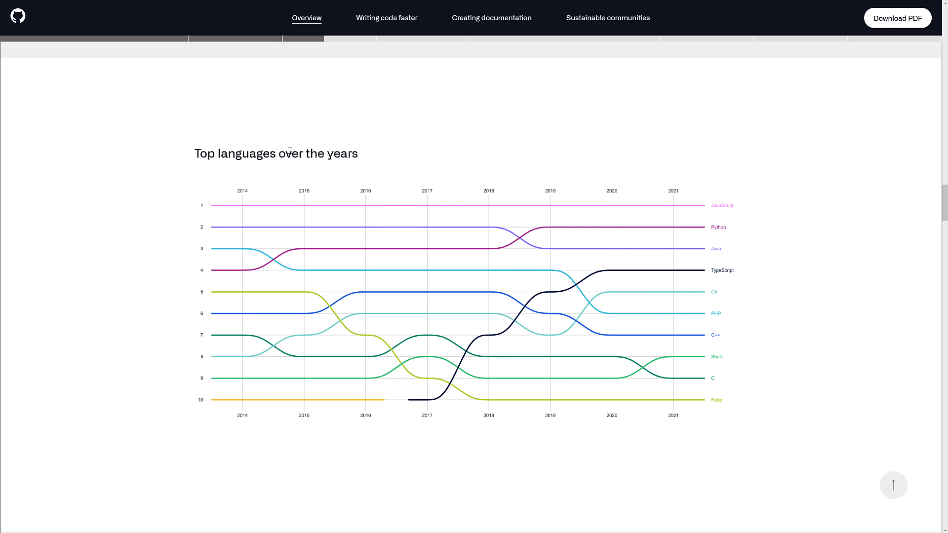
mouse_move(218, 206)
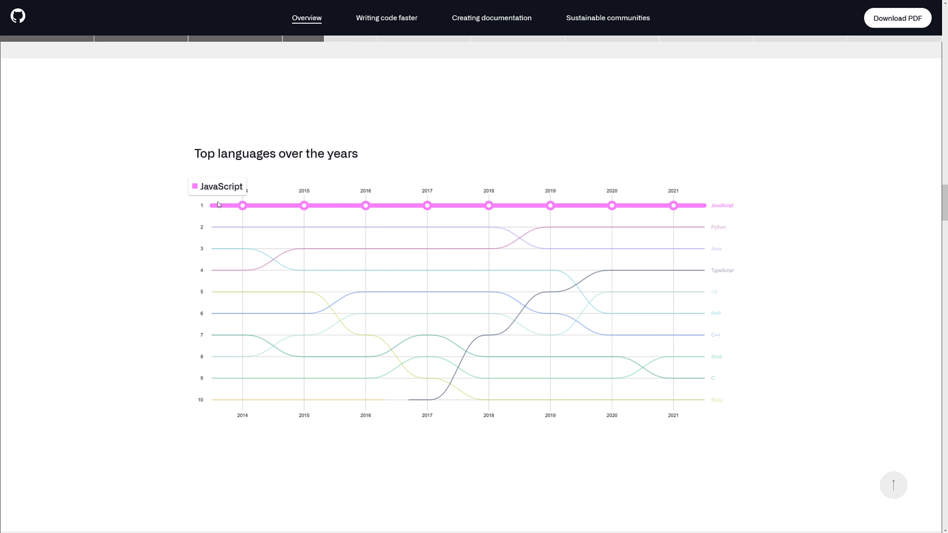
mouse_move(229, 204)
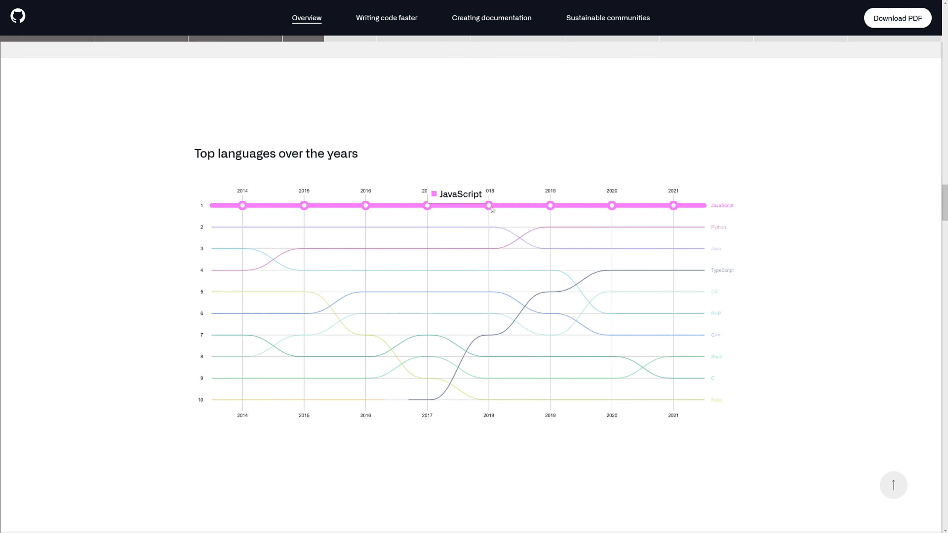
mouse_move(499, 339)
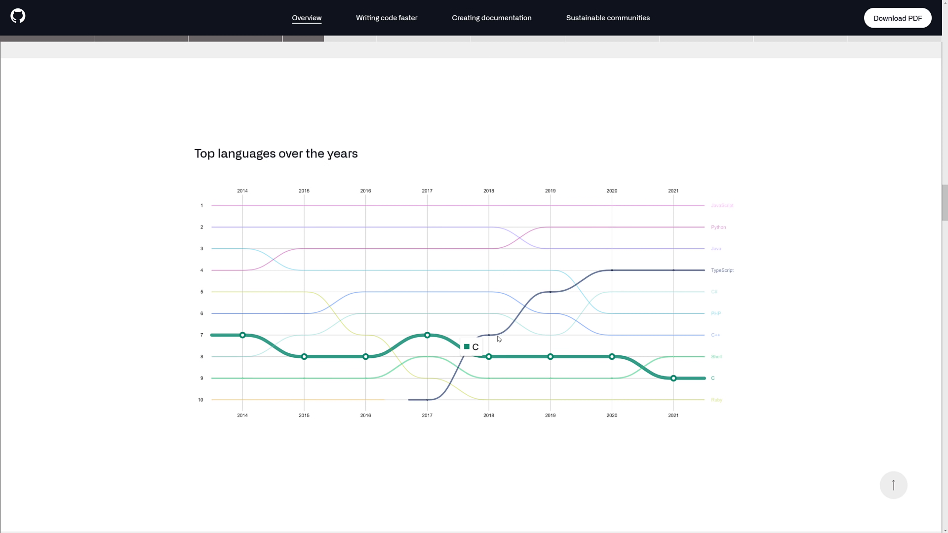
mouse_move(538, 311)
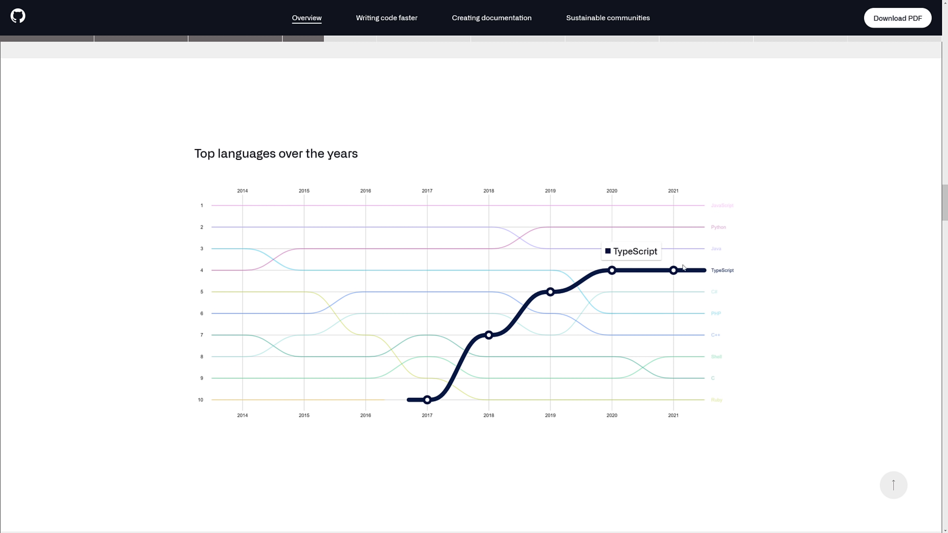
mouse_move(532, 314)
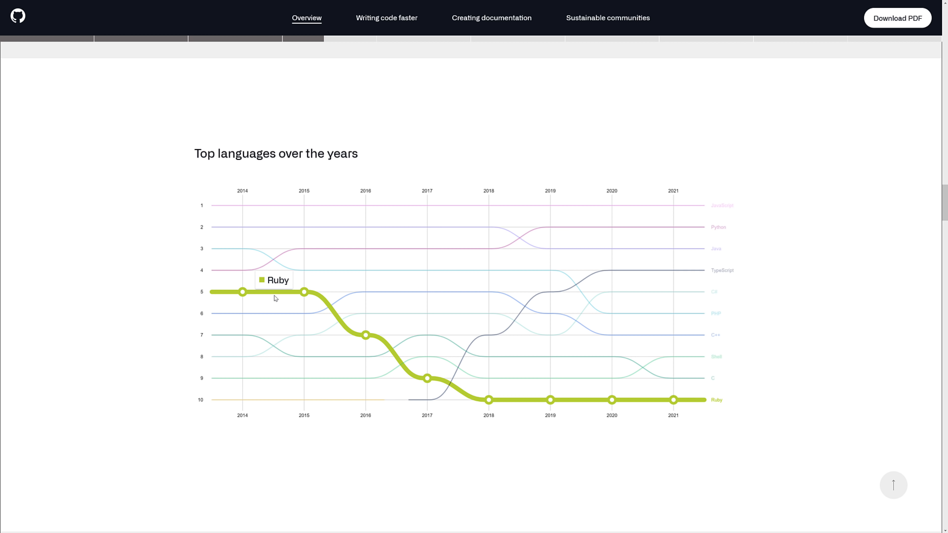
mouse_move(708, 369)
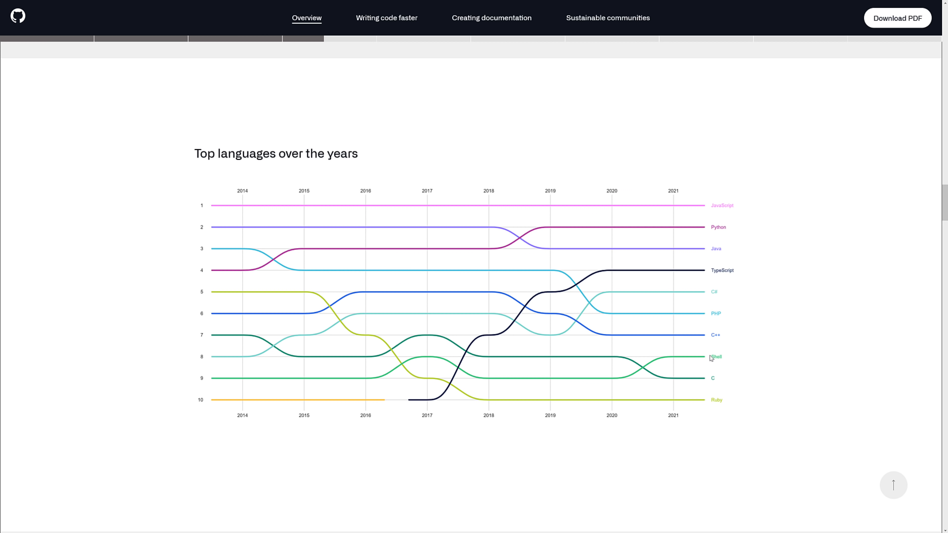
mouse_move(720, 313)
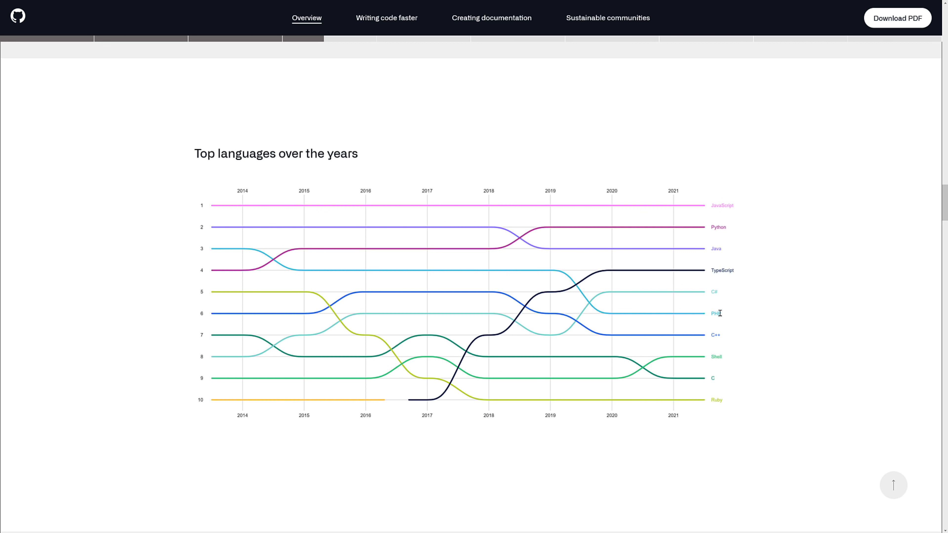
mouse_move(684, 317)
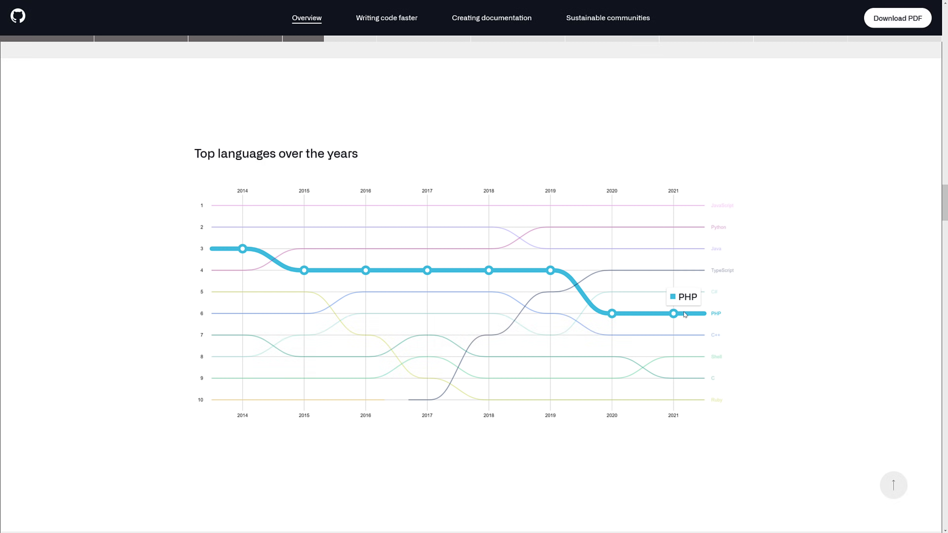
mouse_move(688, 252)
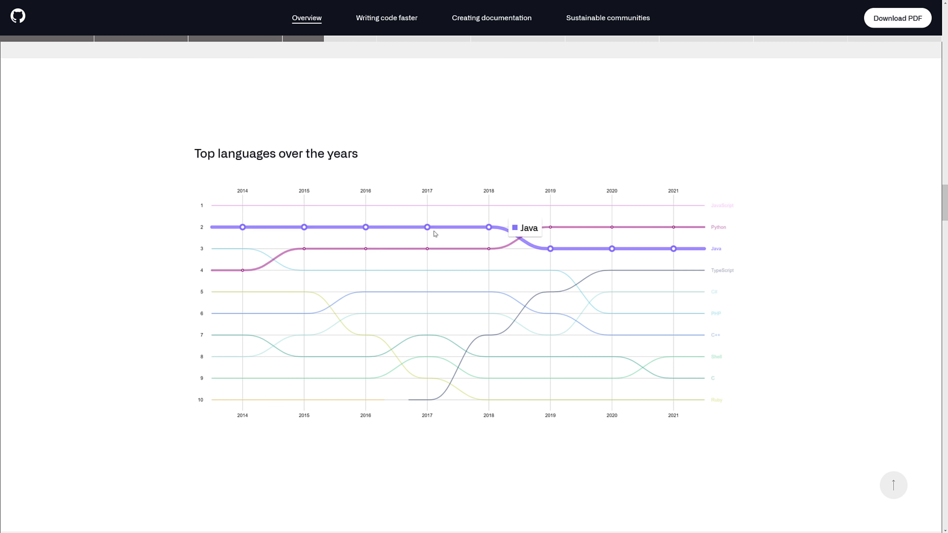
mouse_move(652, 246)
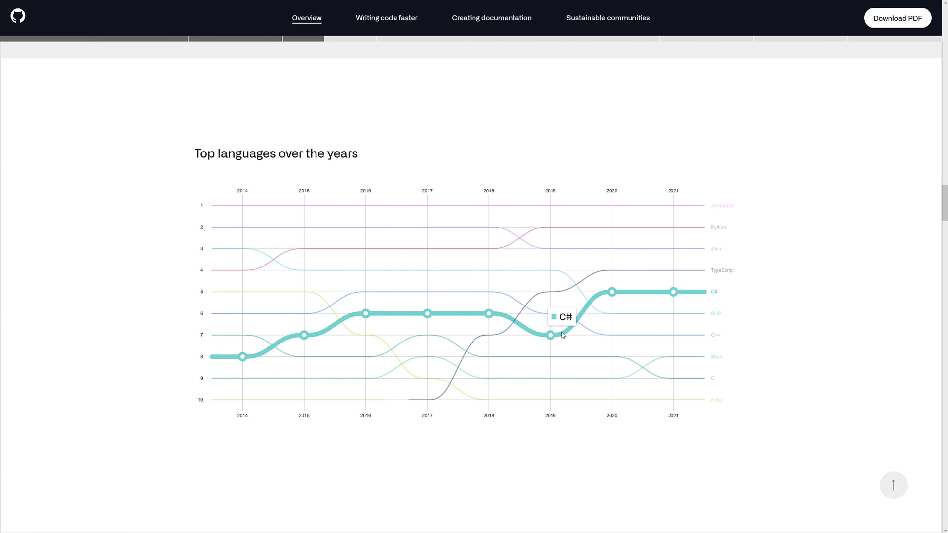
mouse_move(580, 257)
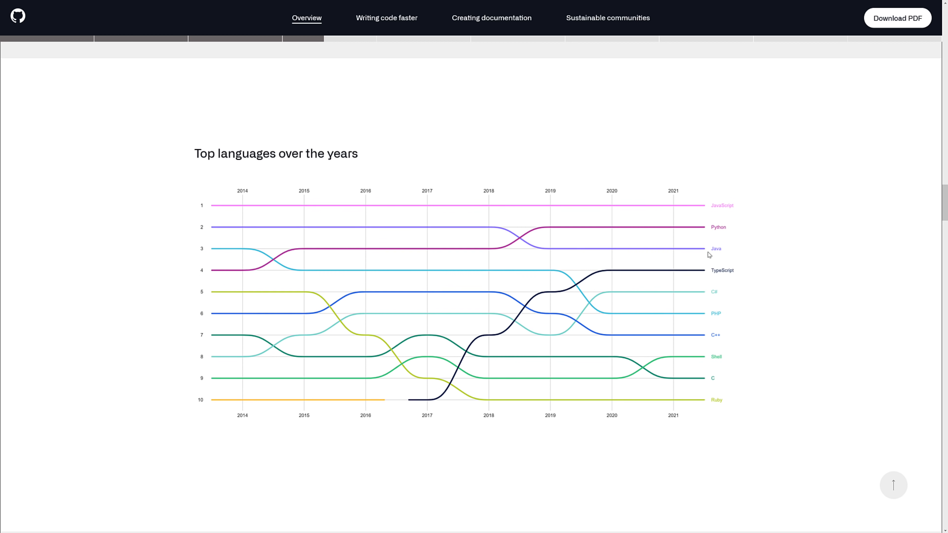
mouse_move(689, 357)
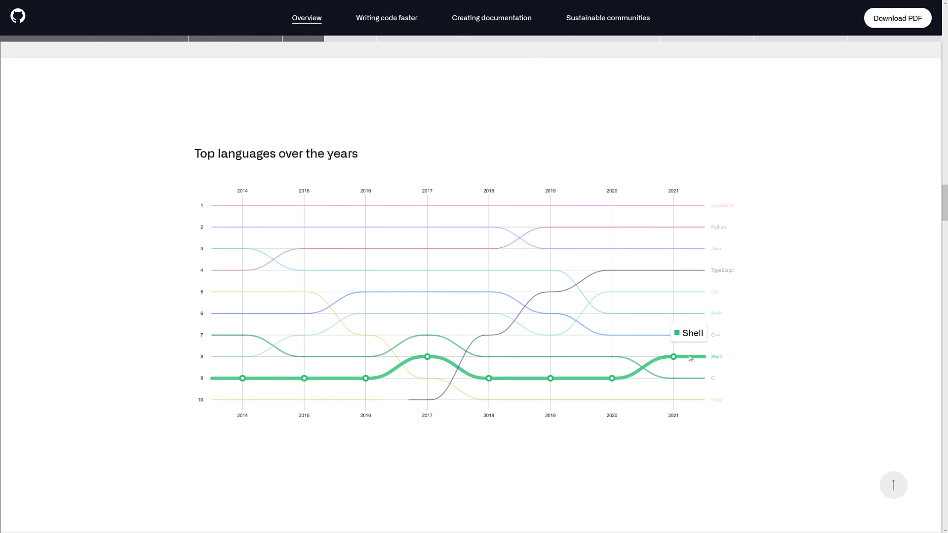
mouse_move(667, 255)
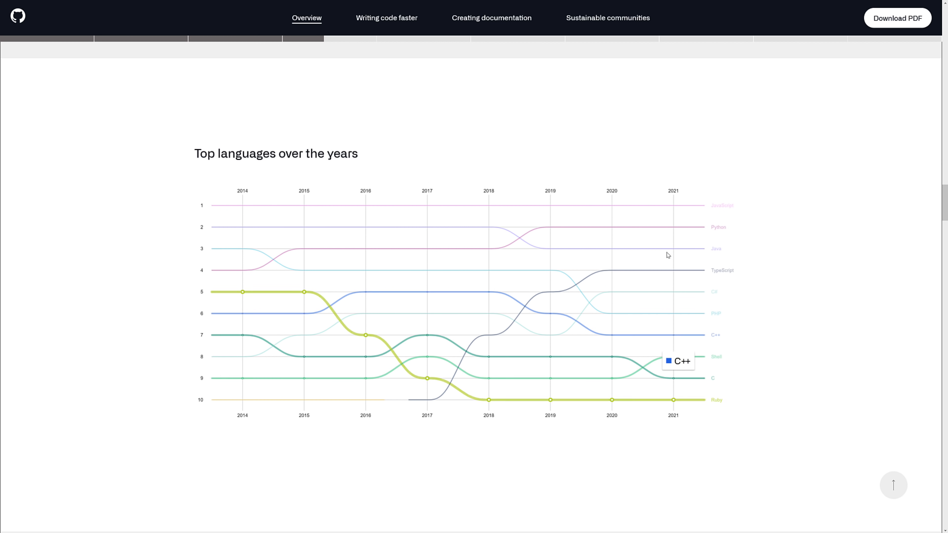
mouse_move(840, 354)
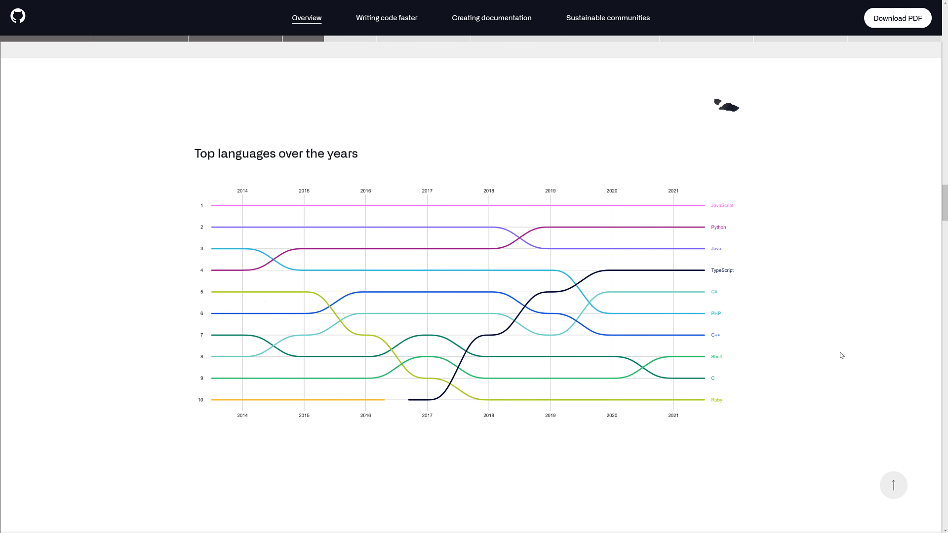